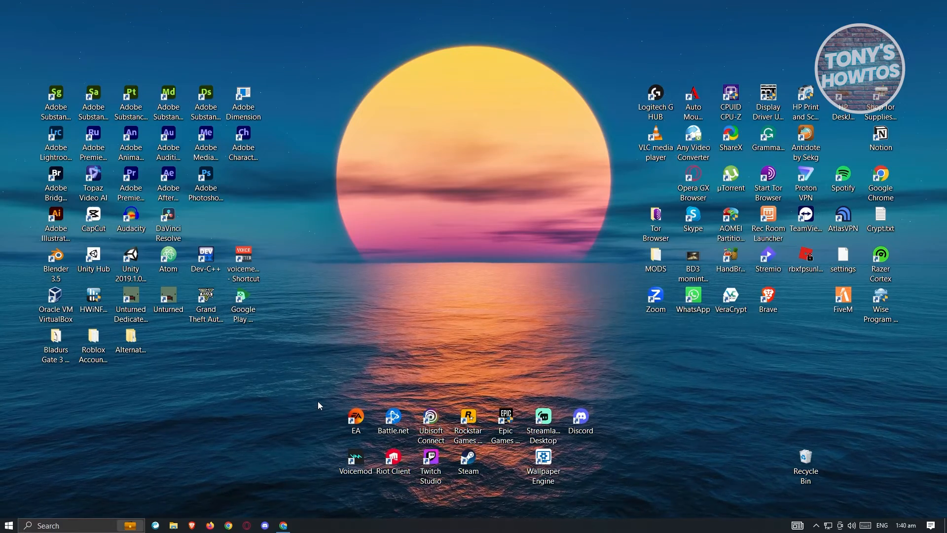
pyautogui.moveTo(283, 525)
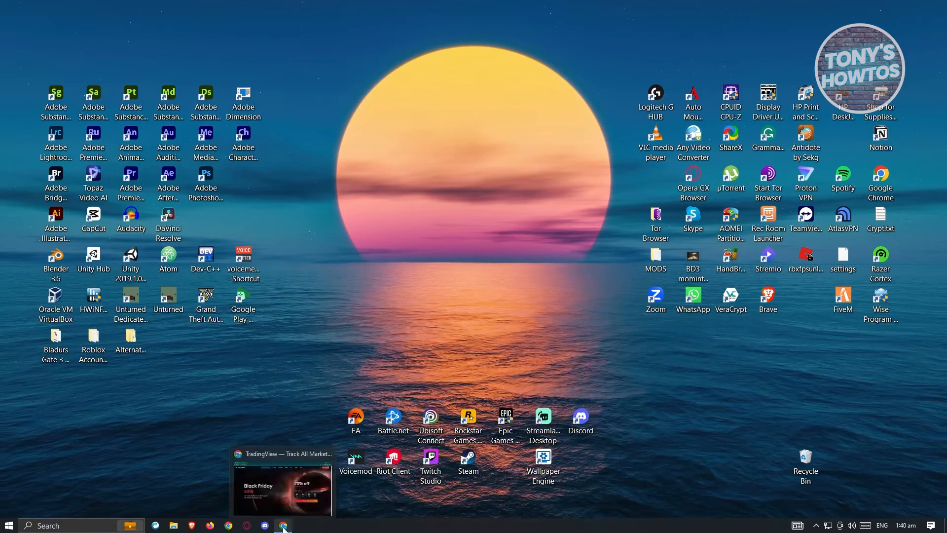
# Bring the Chrome window with tradingview.com to the front.
pyautogui.click(283, 524)
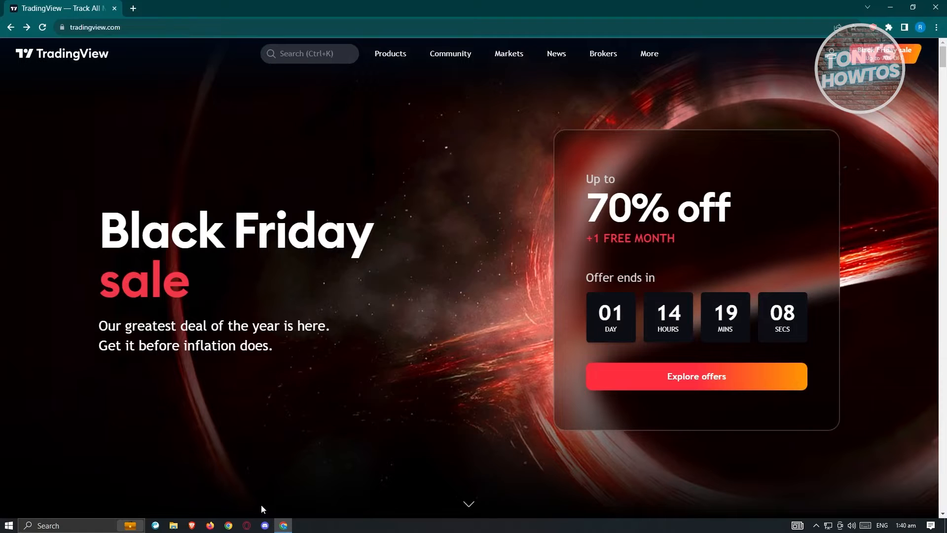
pyautogui.moveTo(72, 236)
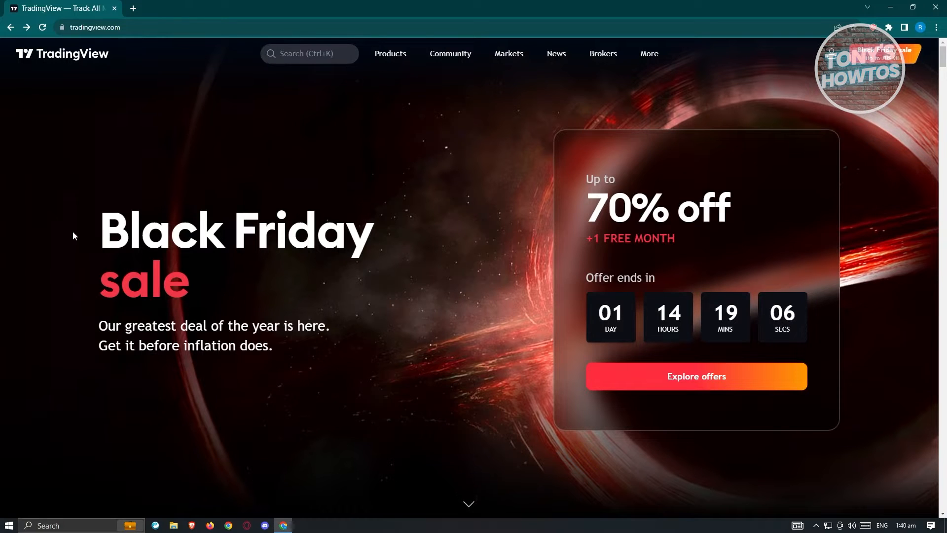
pyautogui.moveTo(100, 141)
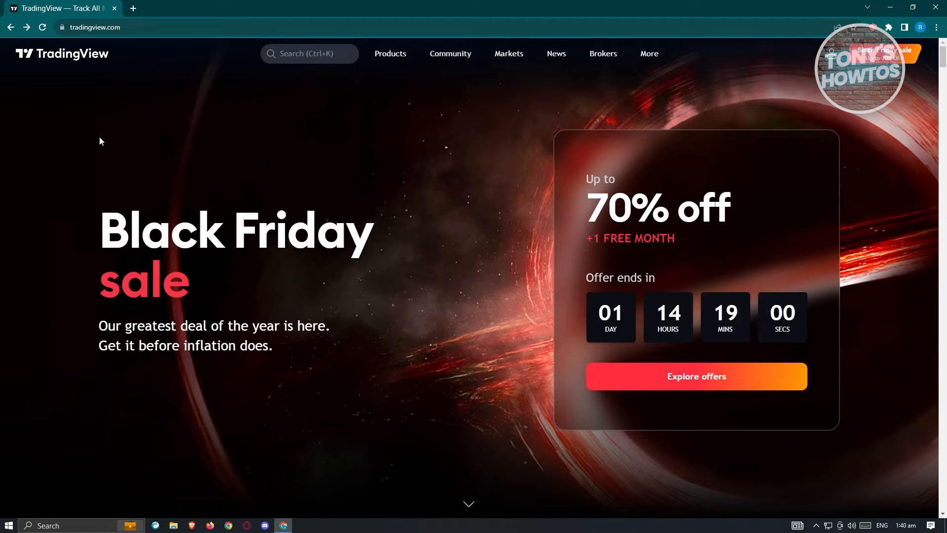
# Show the site's More menu listing Help center, Downloads, For business and Company.
pyautogui.click(648, 53)
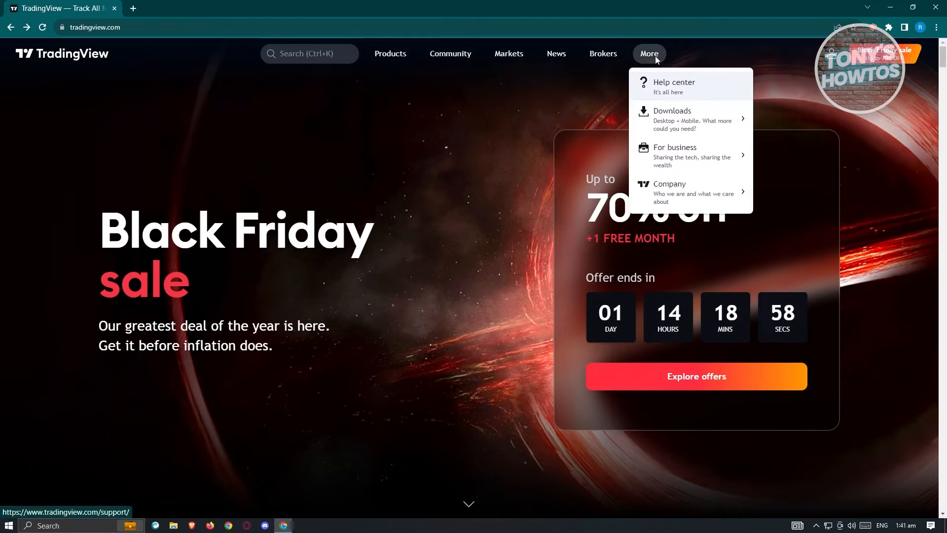
pyautogui.moveTo(672, 117)
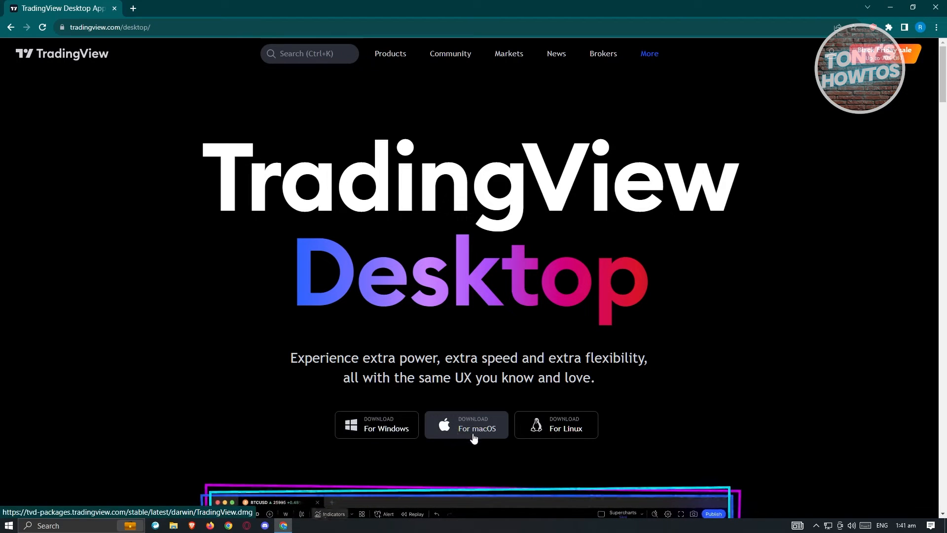
pyautogui.moveTo(639, 435)
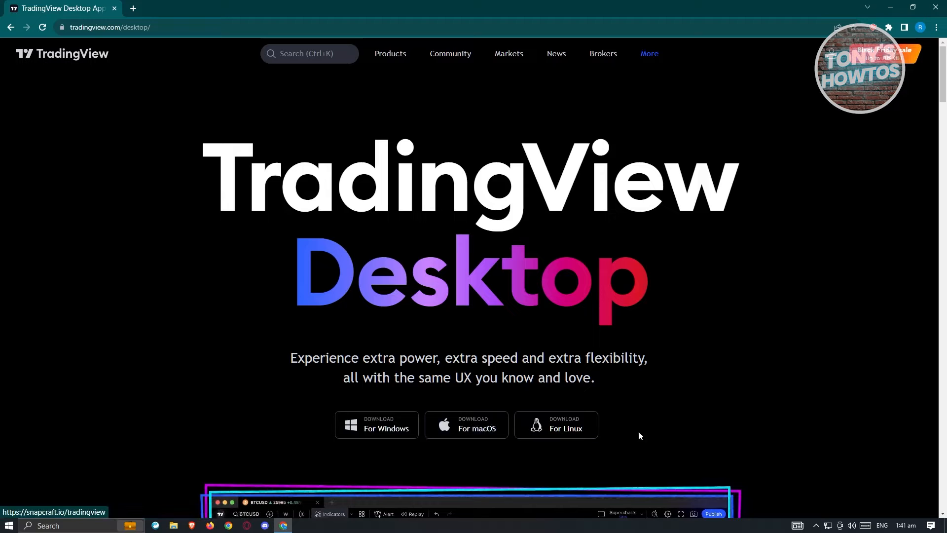
pyautogui.moveTo(652, 426)
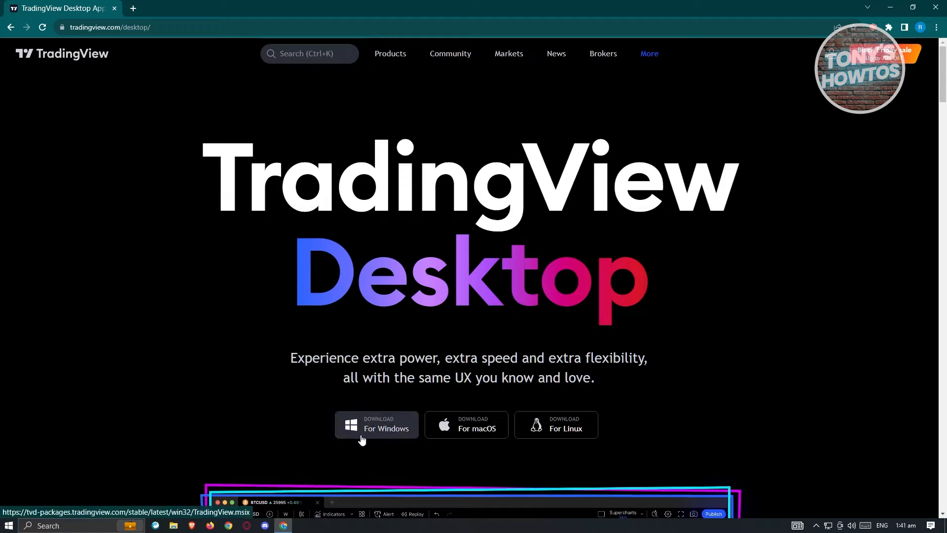
pyautogui.moveTo(355, 437)
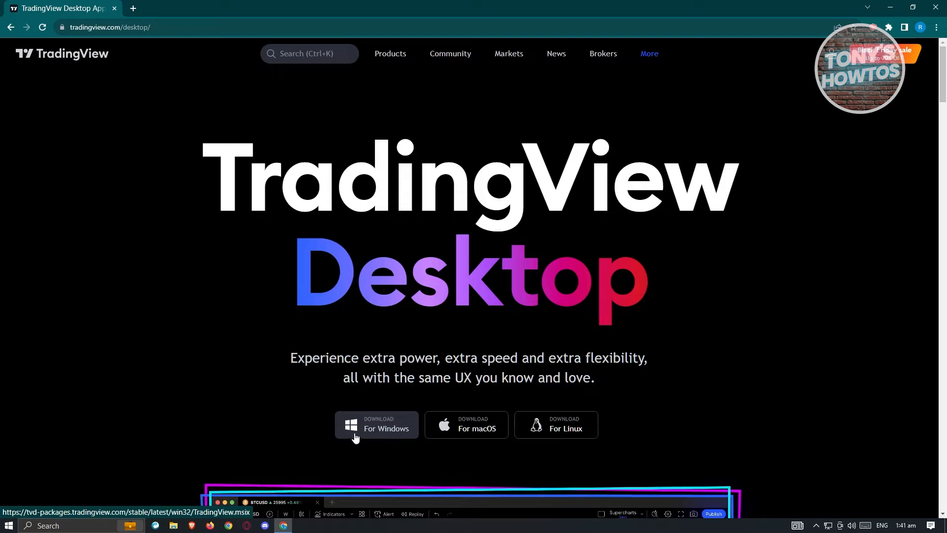
# Download the Windows installer (112 MB) and view it in Chrome's recent downloads.
pyautogui.click(376, 424)
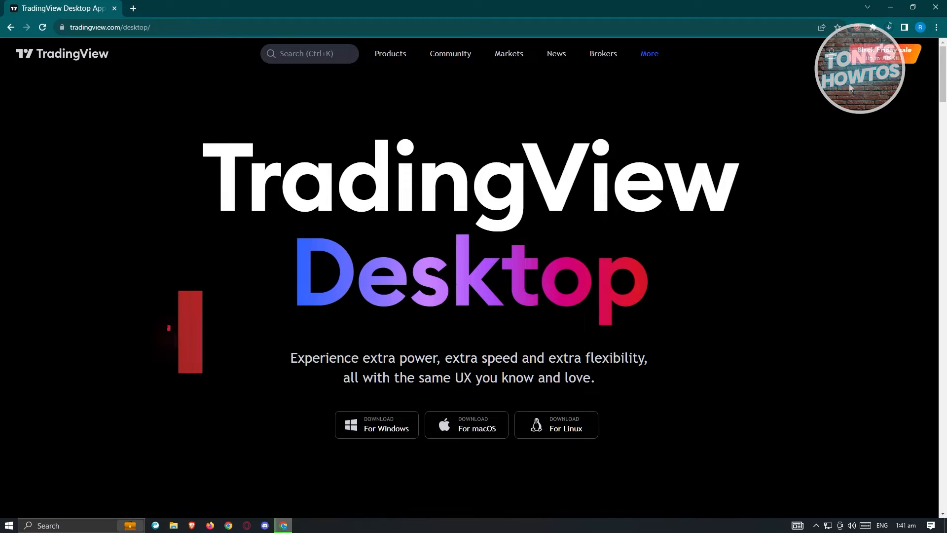
pyautogui.click(888, 28)
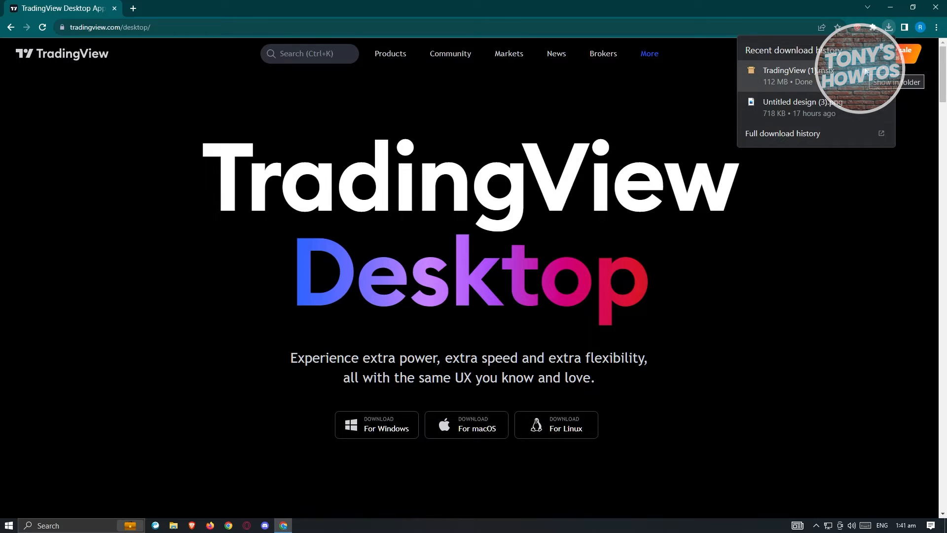
pyautogui.moveTo(632, 251)
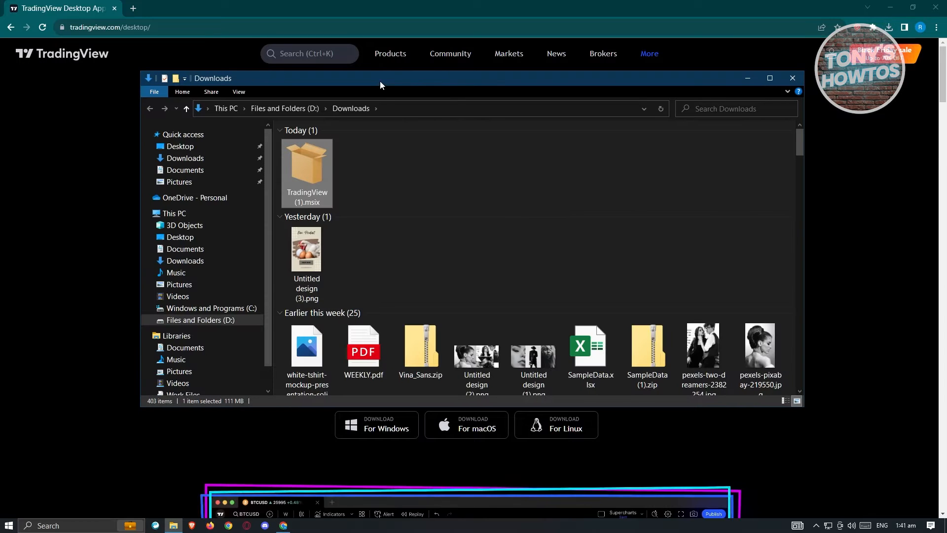
pyautogui.moveTo(312, 176)
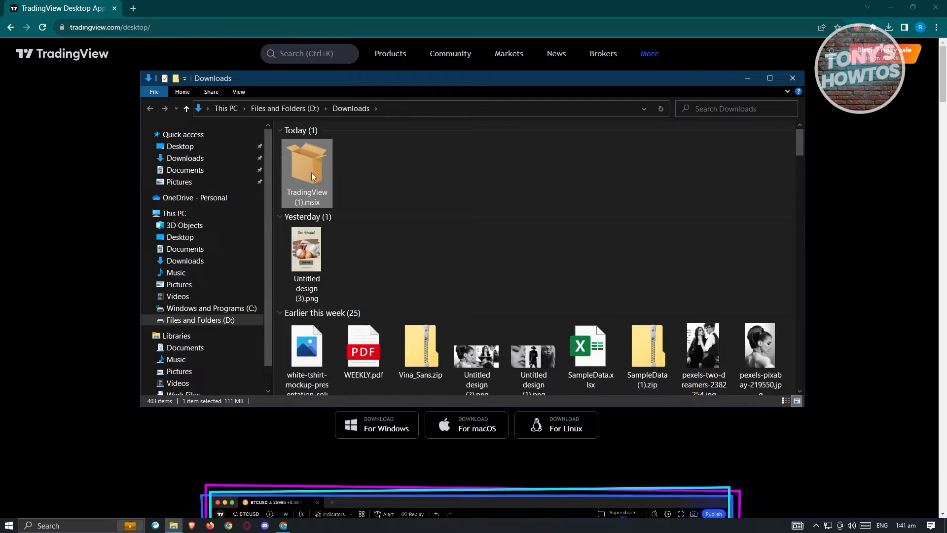
# Run TradingView (1).msix from Downloads to get the Install TradingView? prompt.
pyautogui.doubleClick(306, 165)
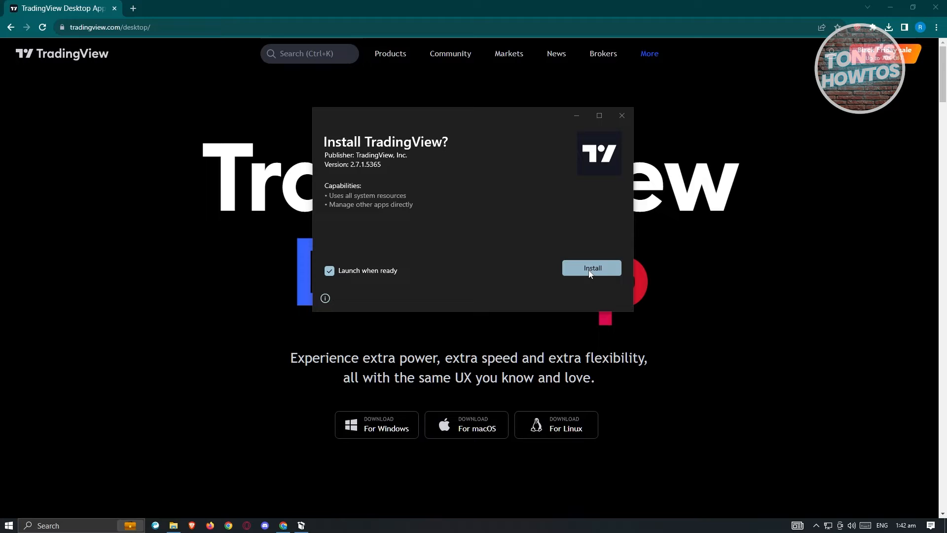
# Install TradingView 2.7.1.5365 via App Installer and launch it once ready.
pyautogui.click(591, 268)
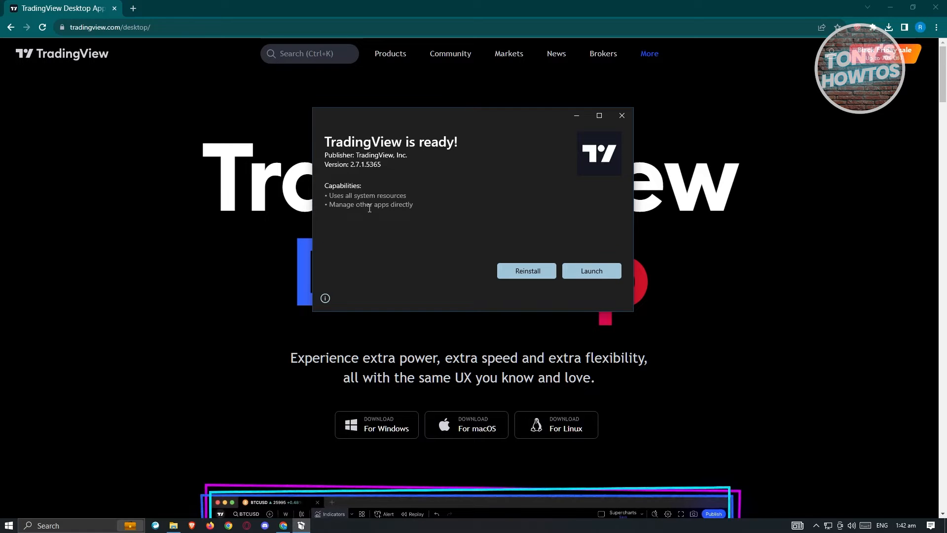
pyautogui.click(621, 116)
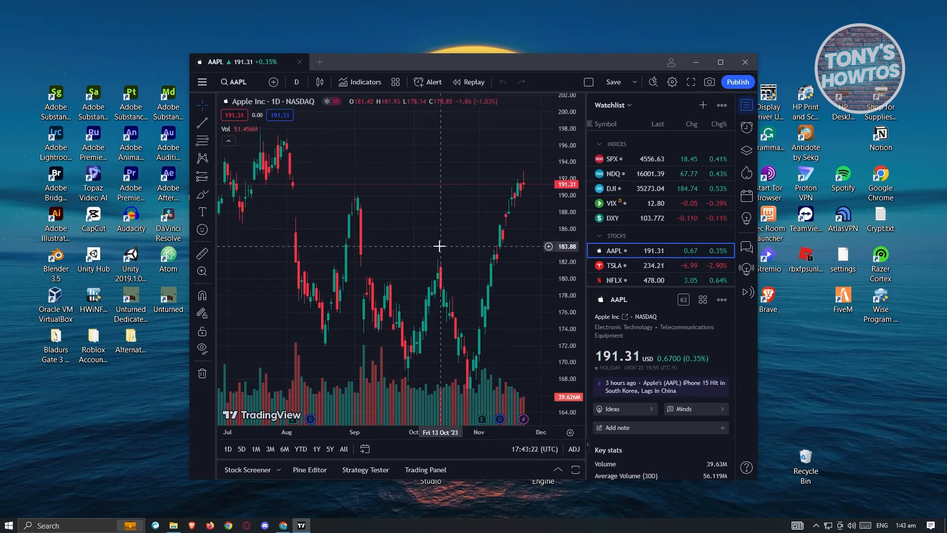
pyautogui.moveTo(311, 66)
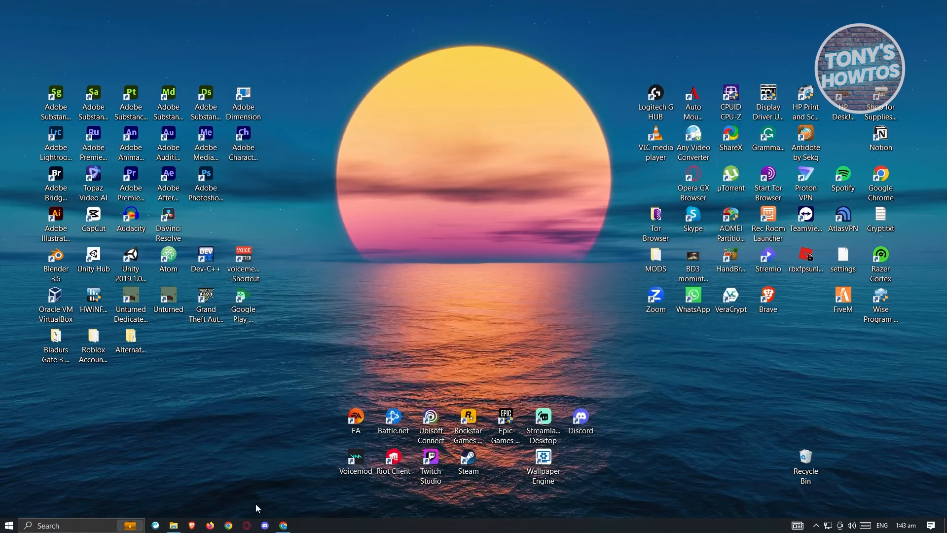
pyautogui.moveTo(498, 325)
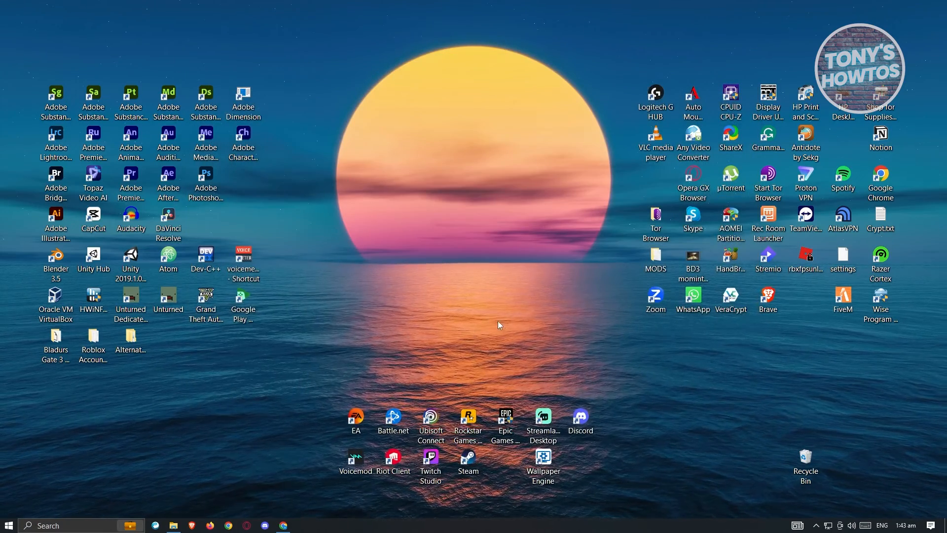
pyautogui.moveTo(712, 313)
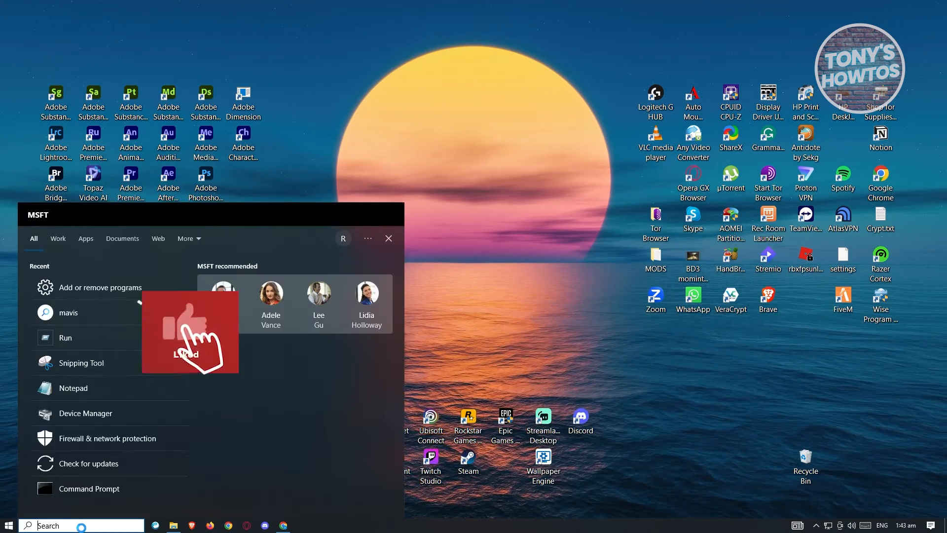
# Reopen TradingView Desktop via Windows Search and show its account menu with Sign in.
pyautogui.write('troubleshoot settings')
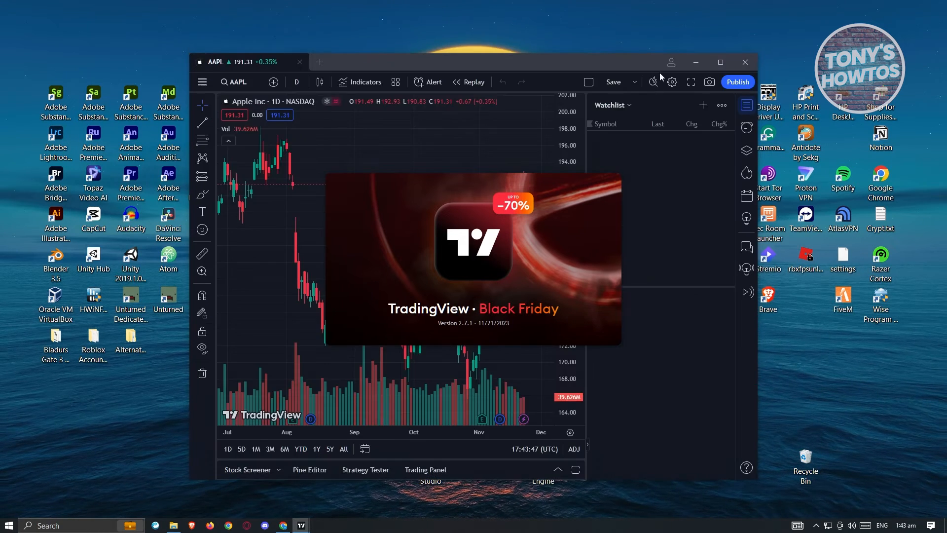
pyautogui.click(652, 82)
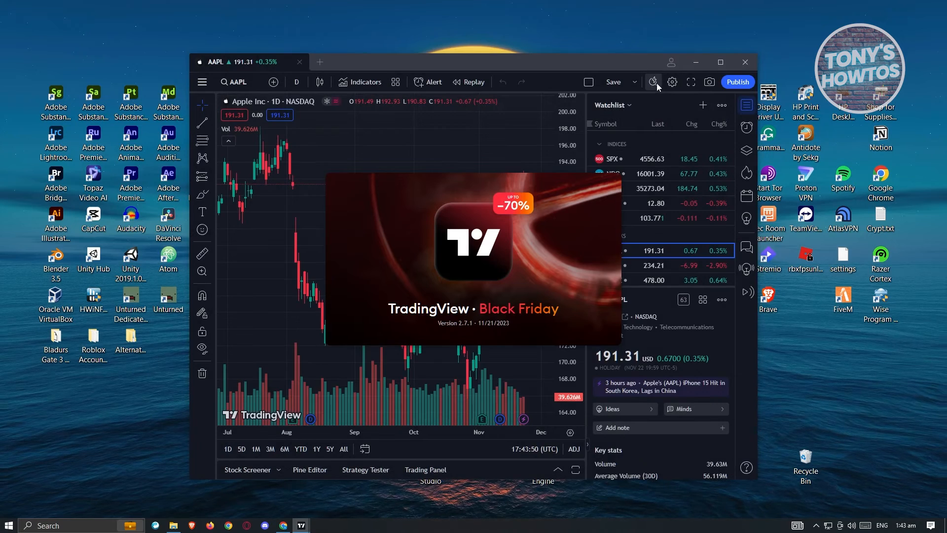
pyautogui.click(671, 61)
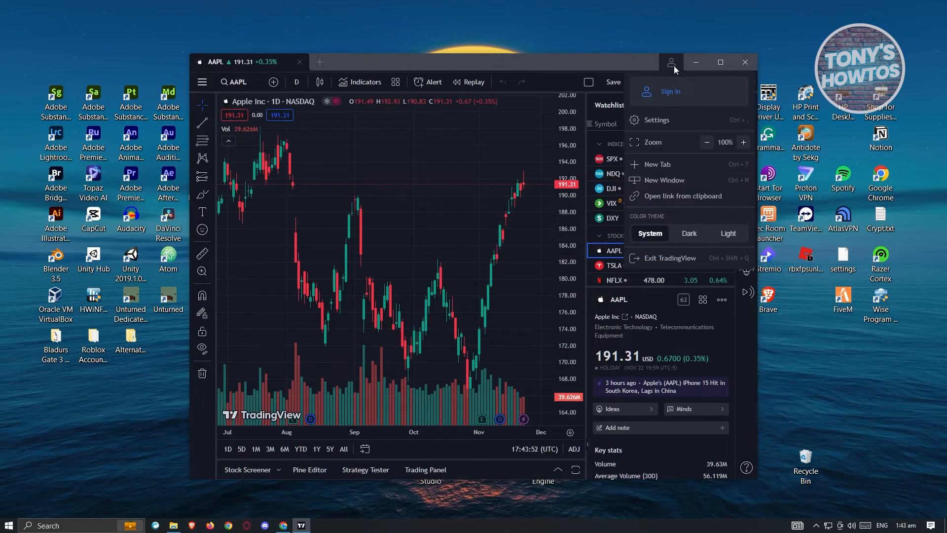
pyautogui.moveTo(671, 91)
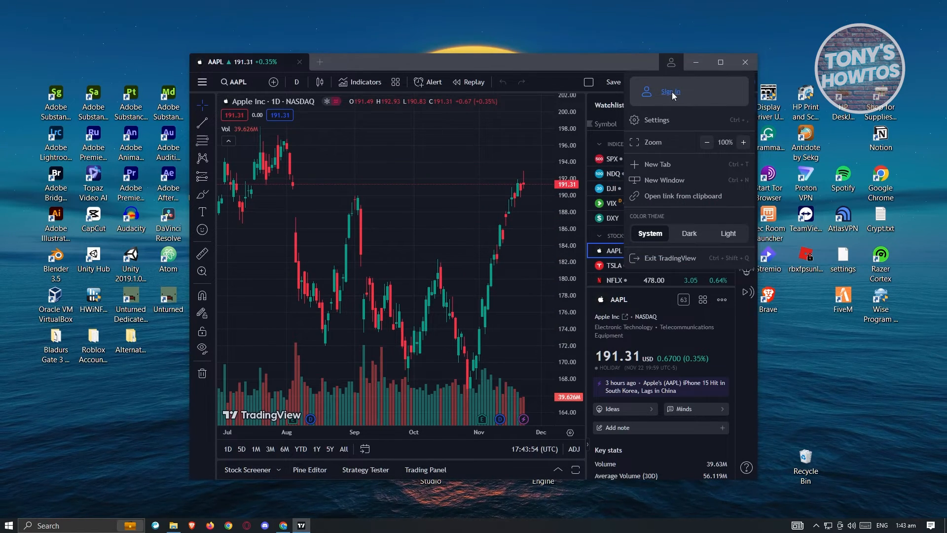
# Request Sign in with browser, then dismiss the Grant access dialog.
pyautogui.click(670, 92)
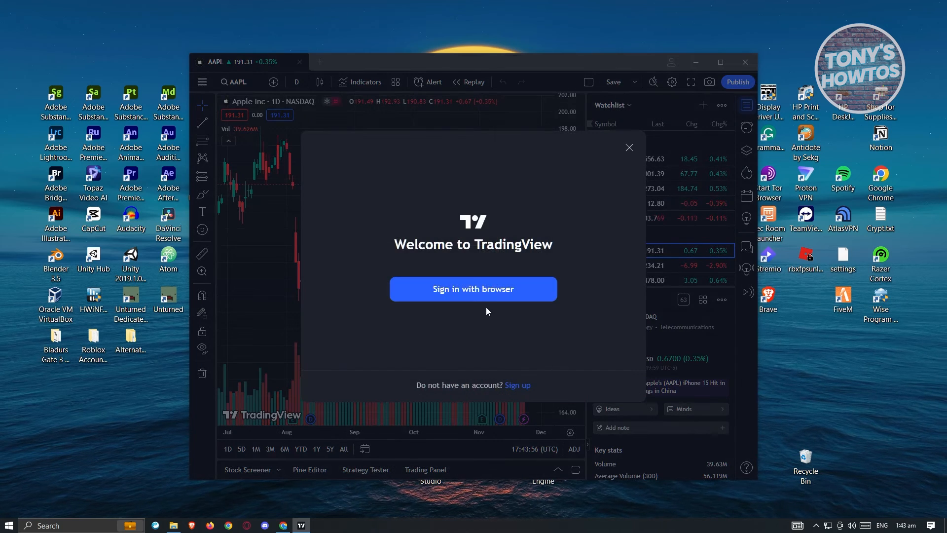
pyautogui.moveTo(440, 302)
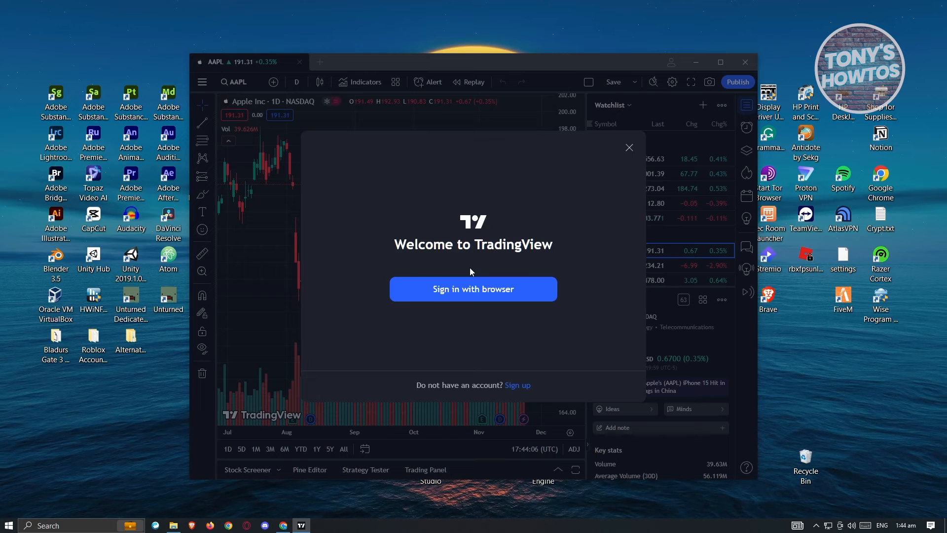
pyautogui.click(473, 289)
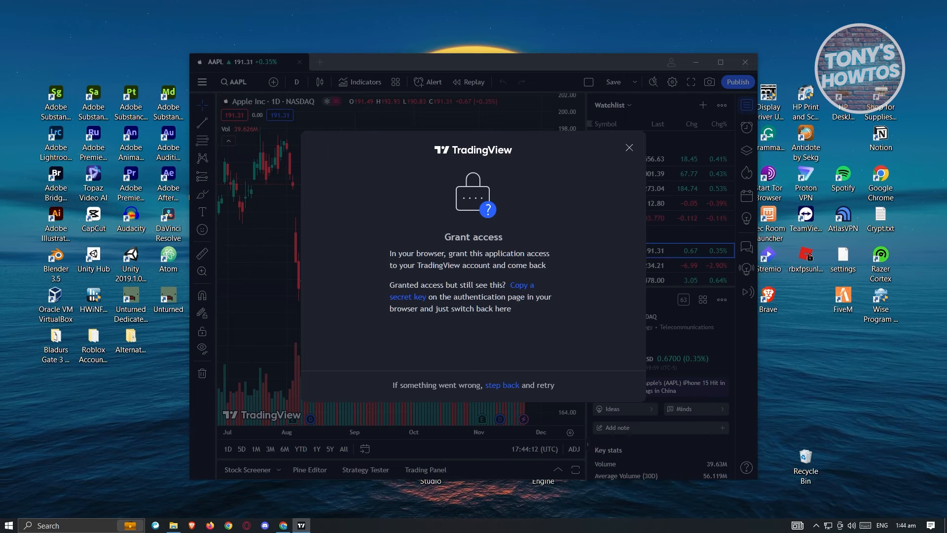
pyautogui.moveTo(880, 300)
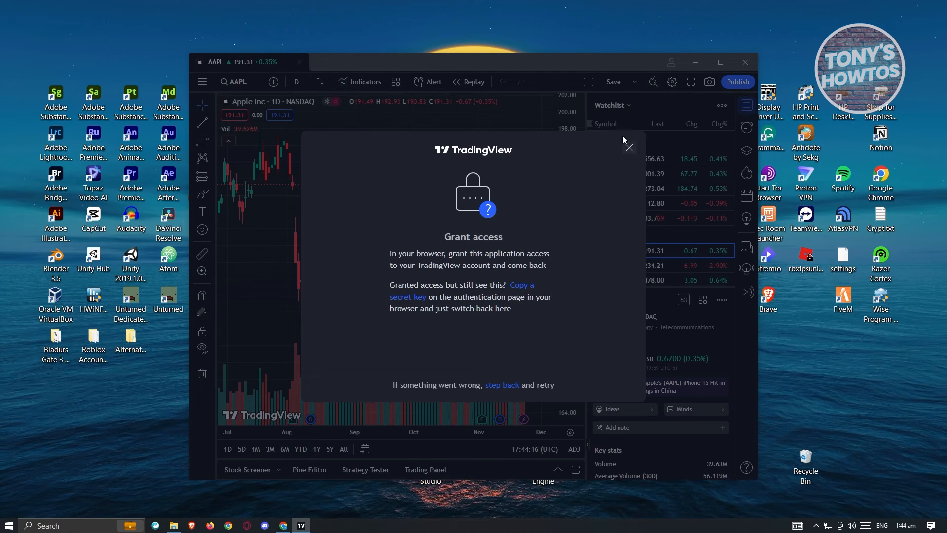
pyautogui.click(629, 147)
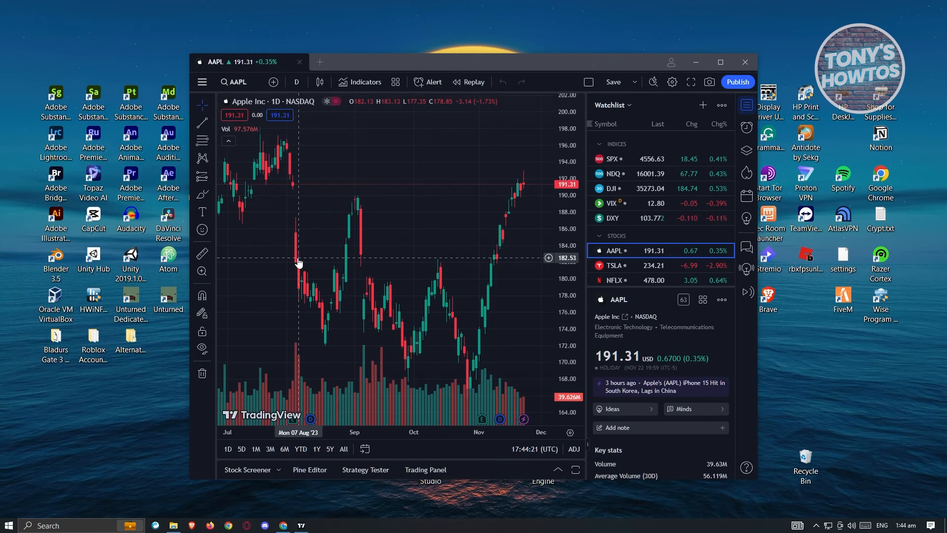